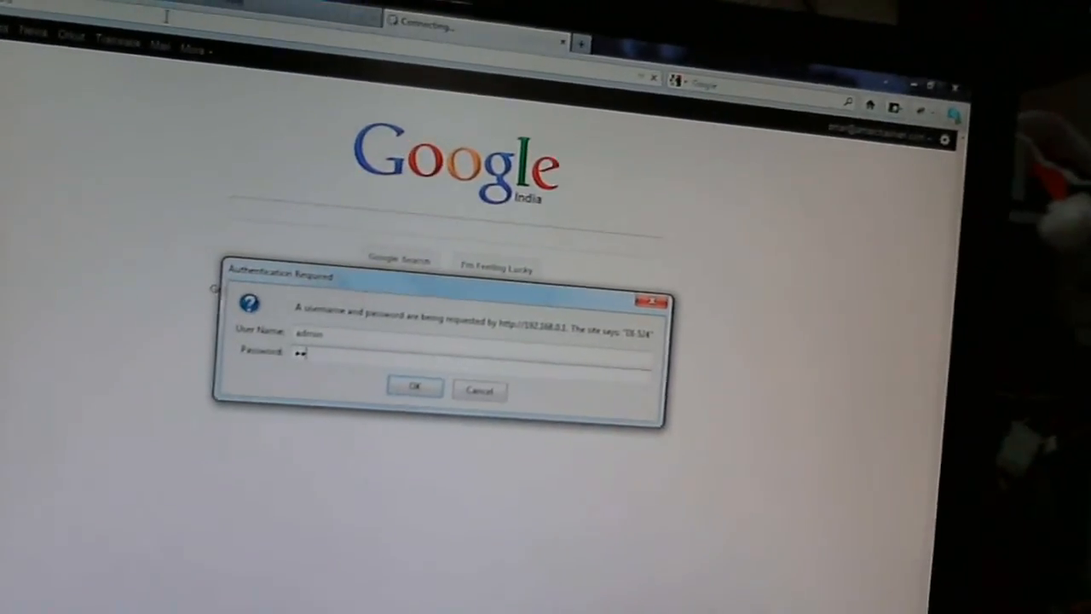
Sign in with the admin password and go to the router's DHCP section
text(••)
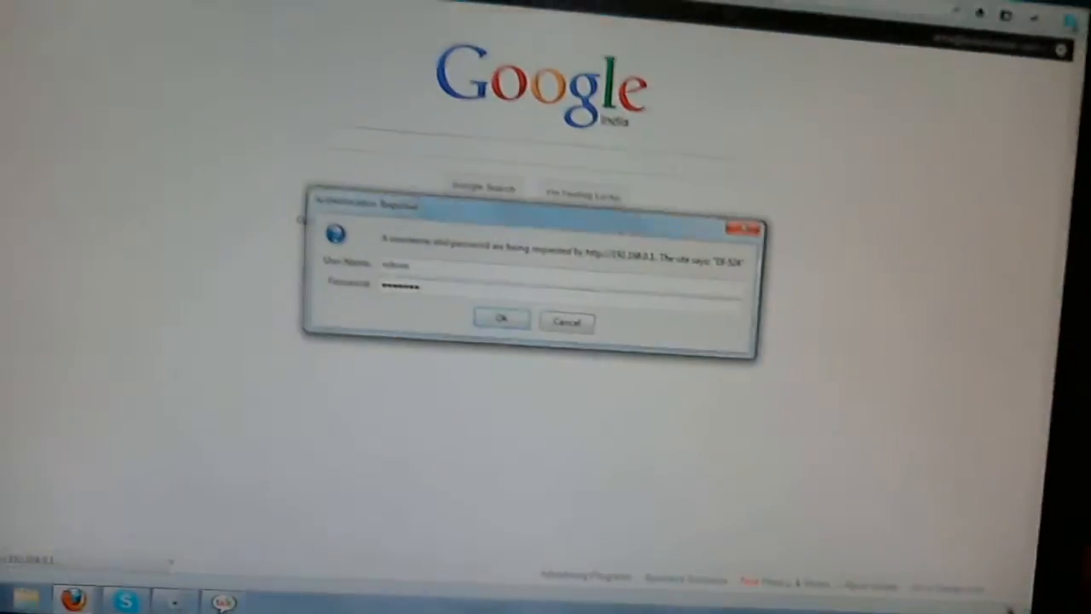
click(501, 318)
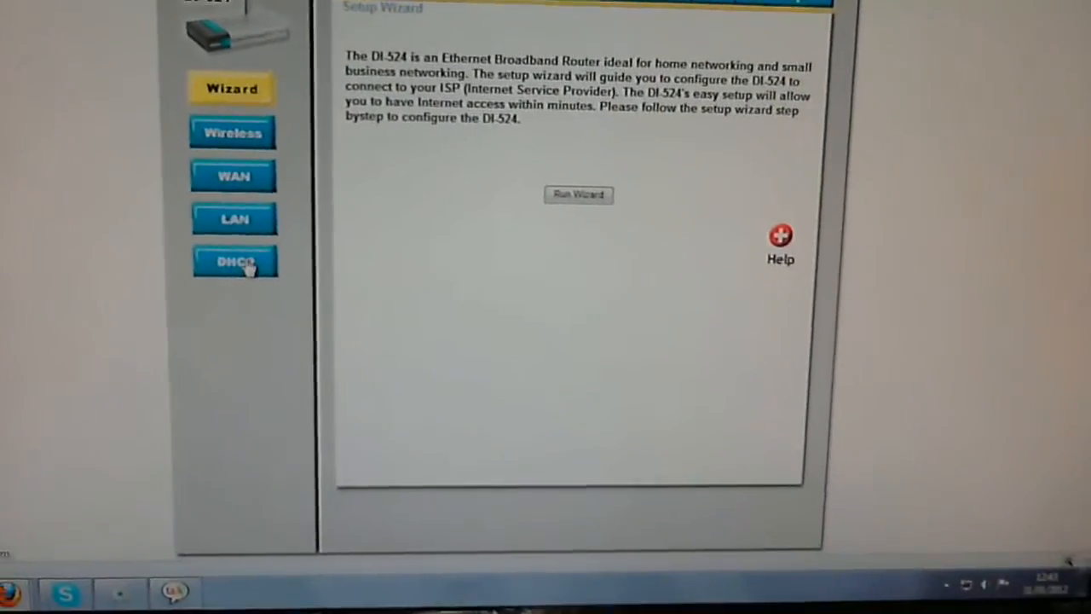
click(235, 260)
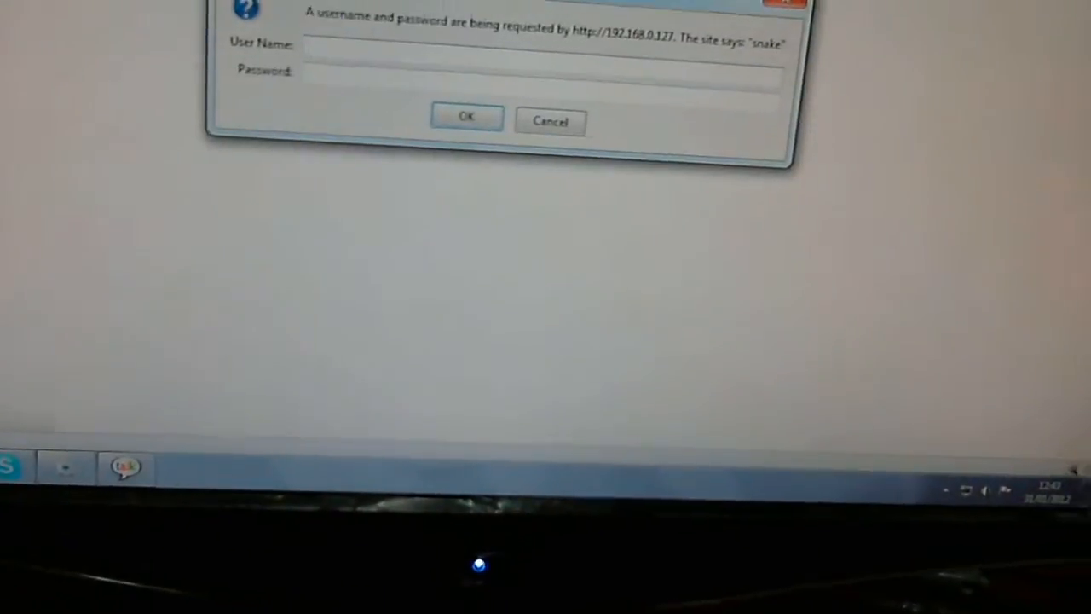
Log in to the device at 192.168.0.177 and show its status page with memory and uptime
click(467, 115)
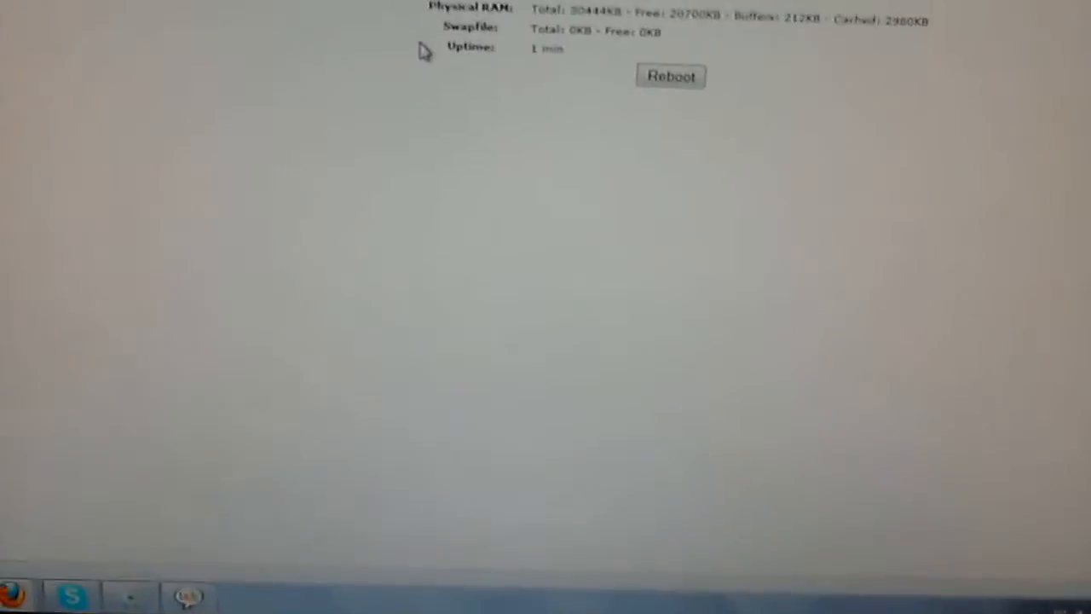